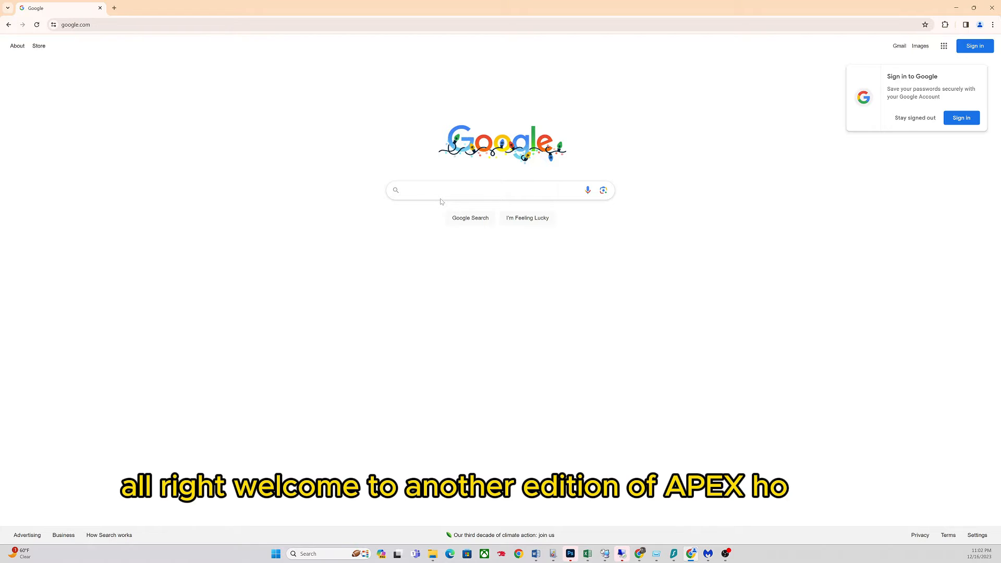
- Search Google for 'wireshark' and open the official Wireshark · Go Deep website
{"action": "left_click", "coordinate": [485, 190]}
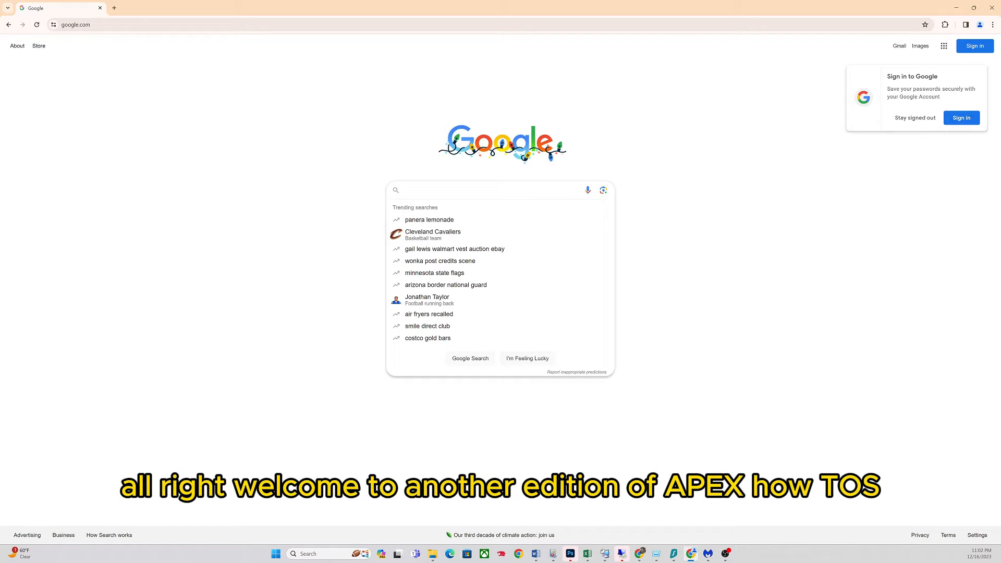
{"action": "type", "text": "wireshark"}
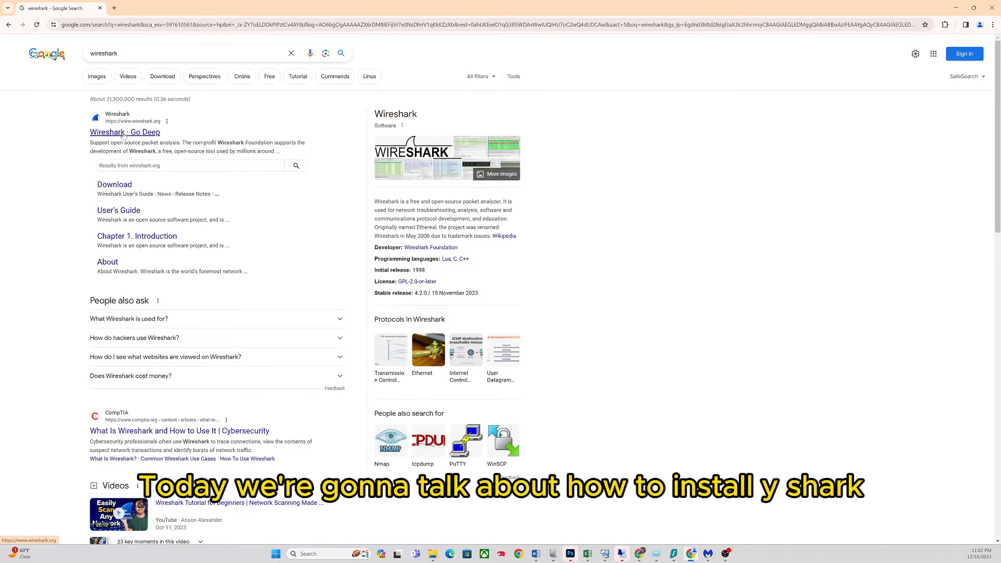
{"action": "left_click", "coordinate": [125, 132]}
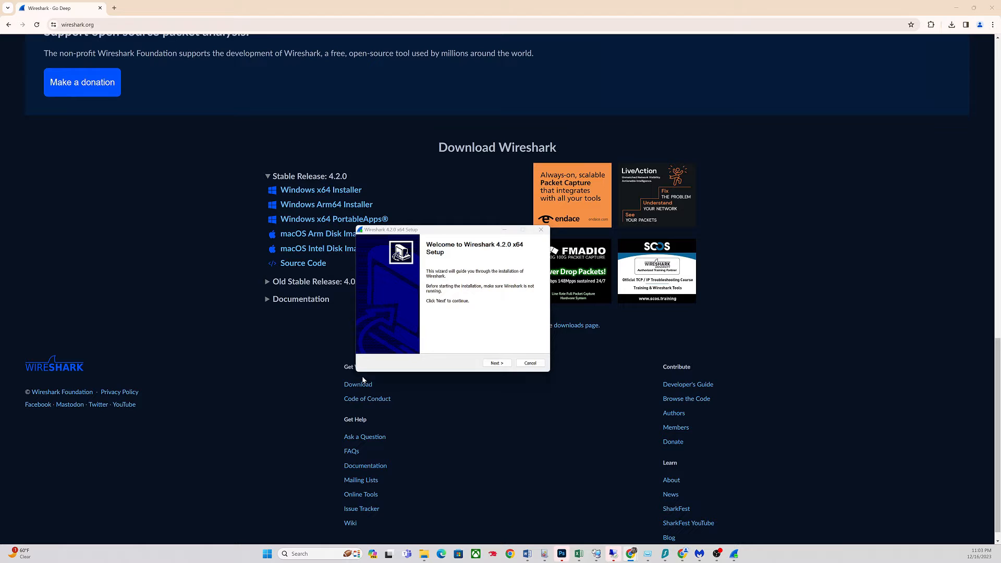
- Accept the Wireshark license and keep the default components
{"action": "left_click", "coordinate": [496, 364]}
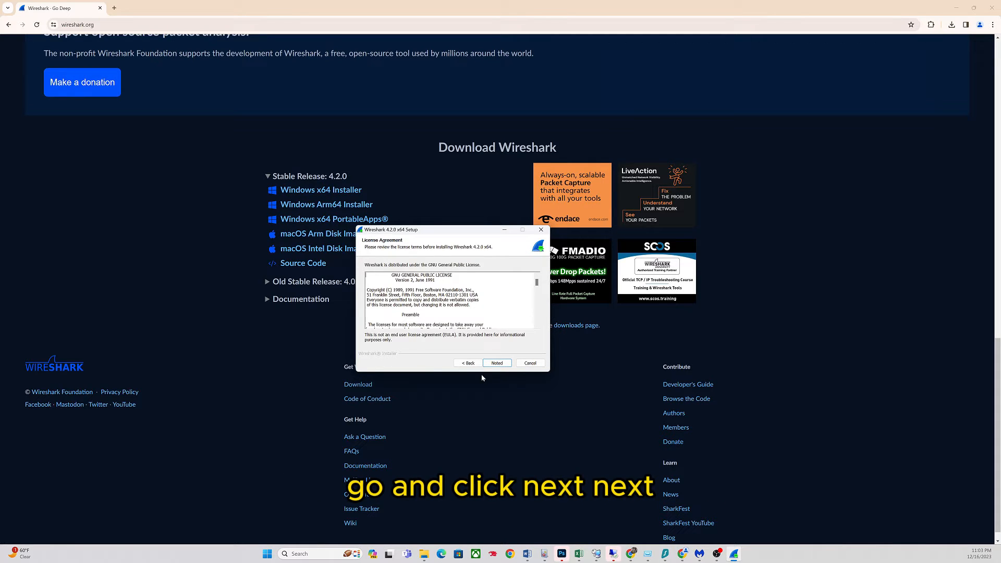
{"action": "left_click", "coordinate": [497, 363]}
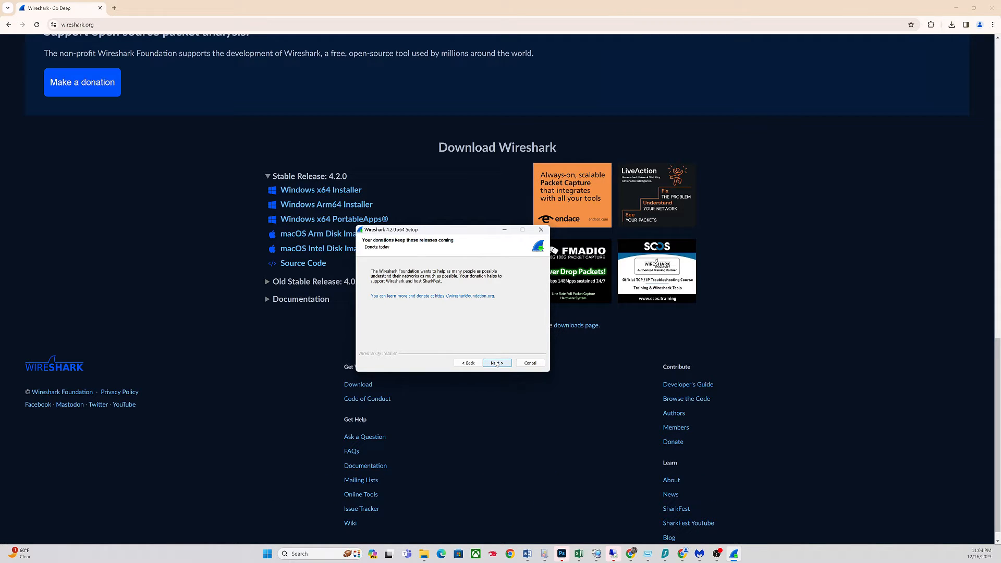
{"action": "left_click", "coordinate": [497, 363]}
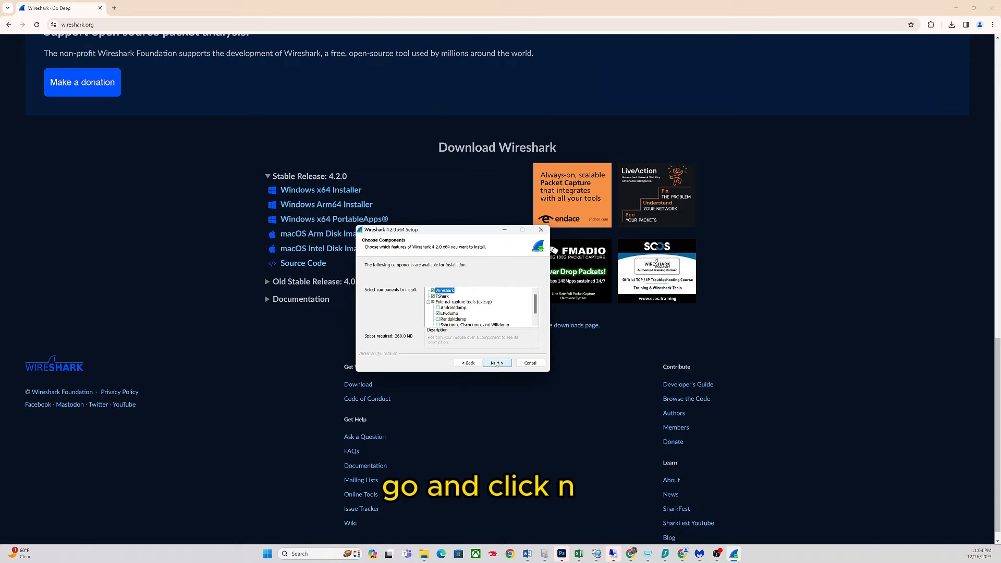
{"action": "left_click", "coordinate": [442, 296]}
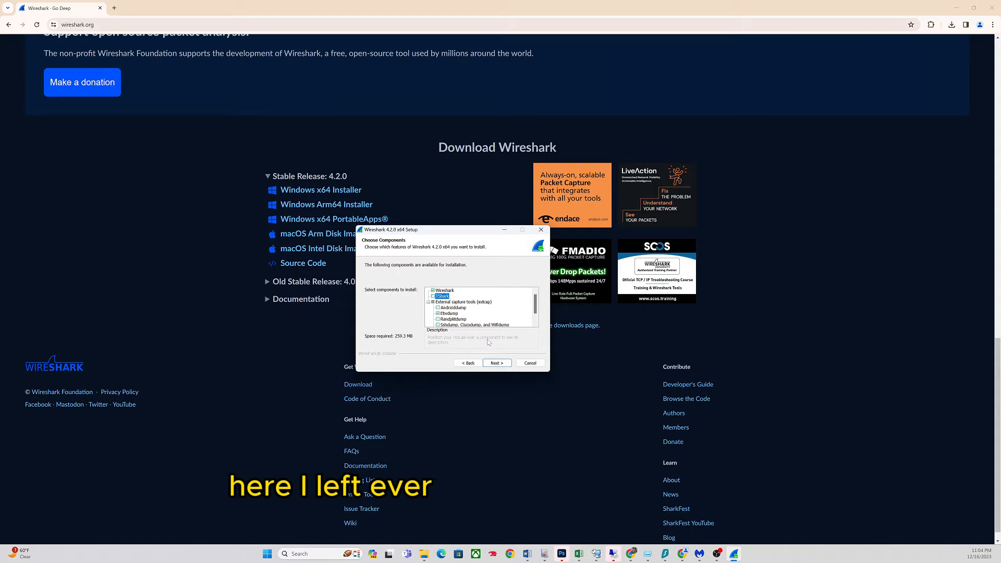
{"action": "left_click", "coordinate": [495, 363]}
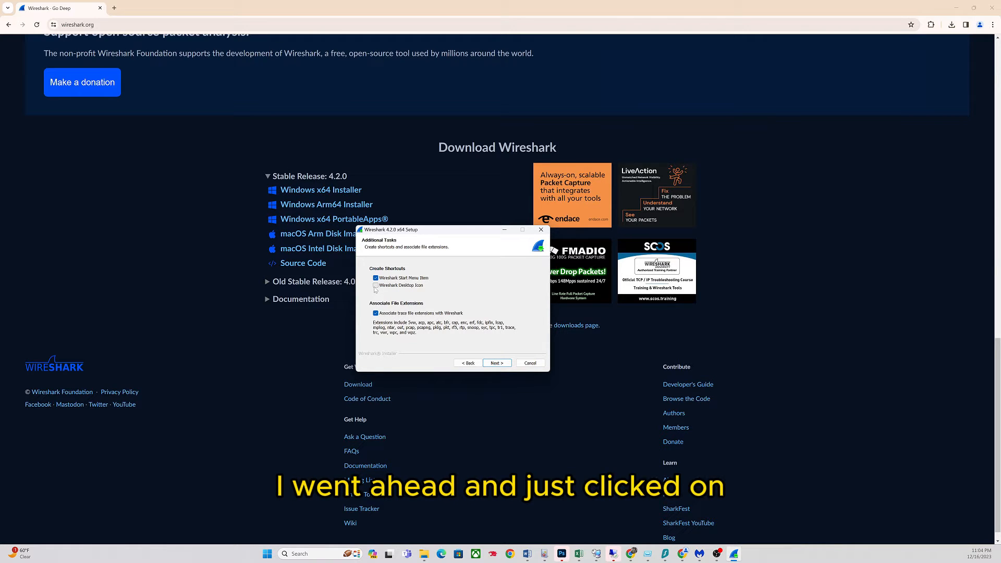
- Add a desktop shortcut, keep the default folder and Npcap, skip USBPcap, and install
{"action": "left_click", "coordinate": [495, 363]}
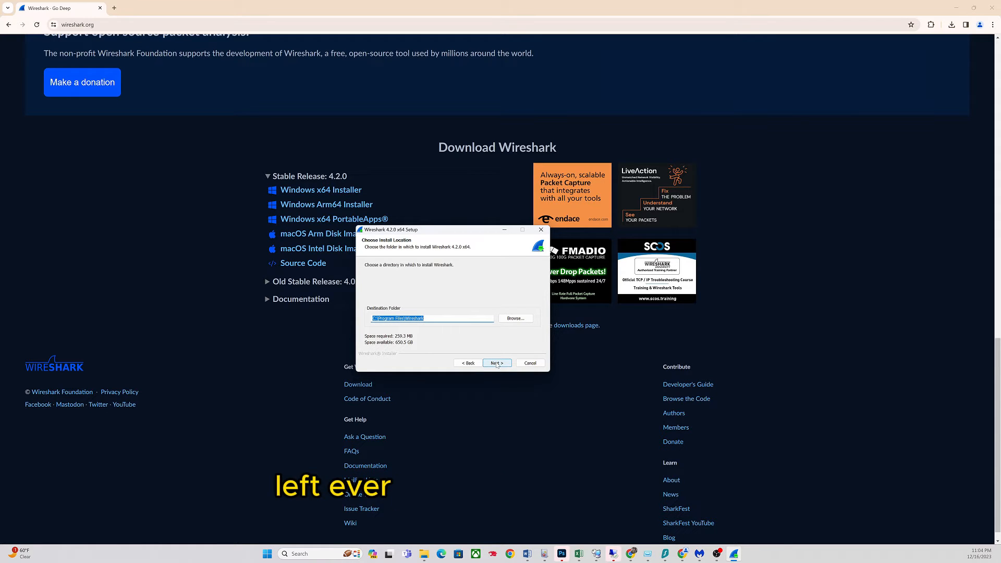
{"action": "left_click", "coordinate": [497, 363]}
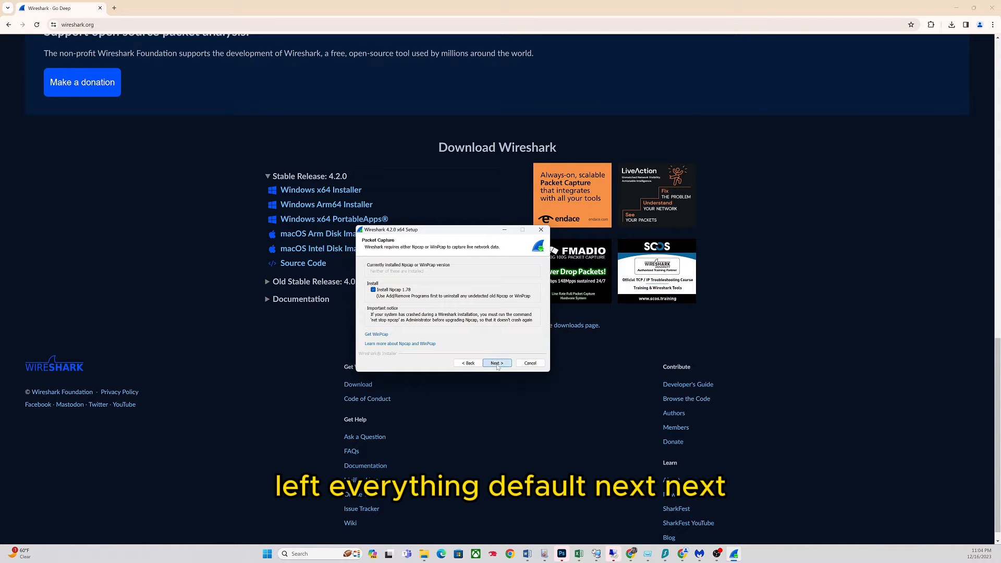
{"action": "left_click", "coordinate": [496, 363]}
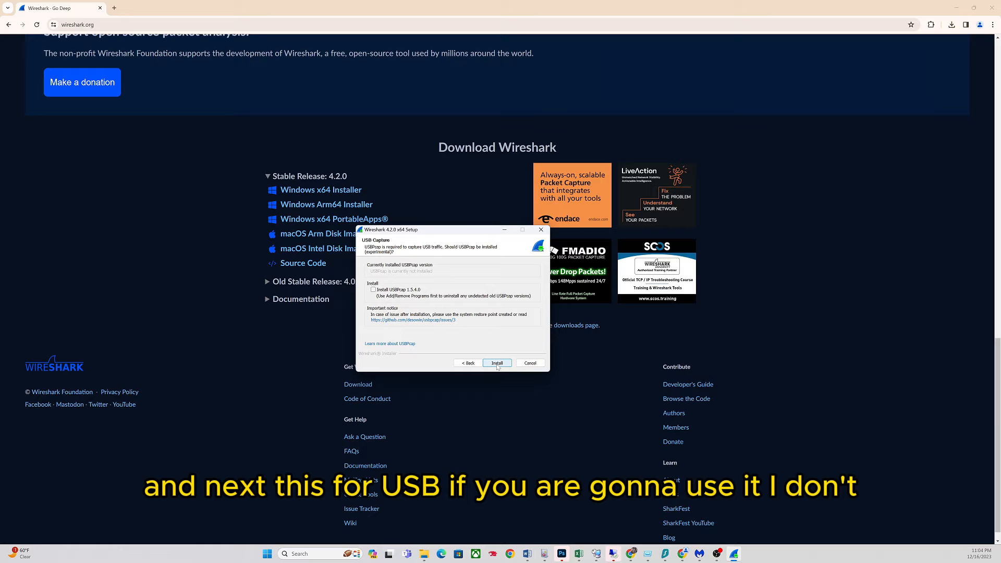
{"action": "left_click", "coordinate": [496, 363]}
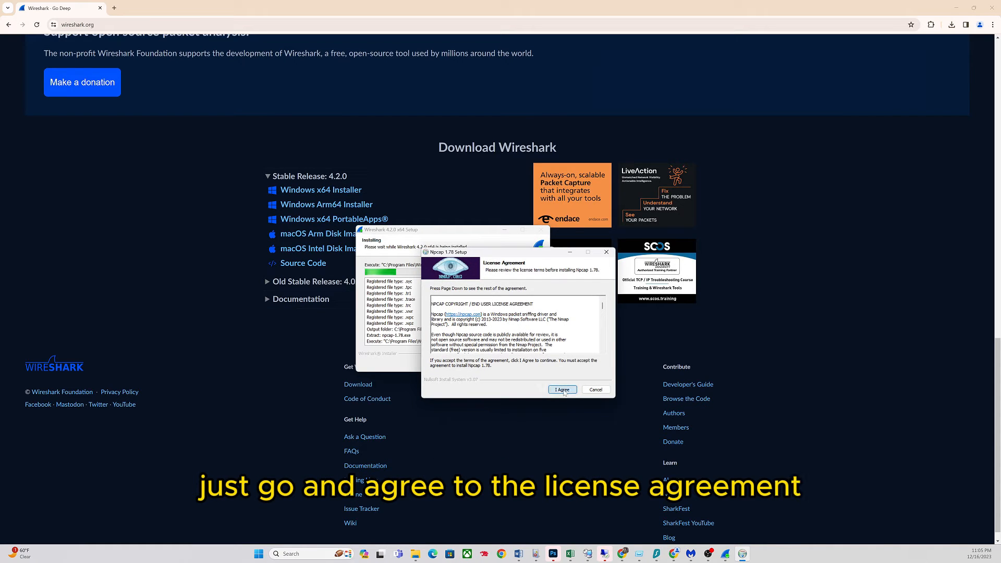
- Install Npcap 1.78 with default options and finish the Wireshark 4.2.0 setup
{"action": "left_click", "coordinate": [561, 389]}
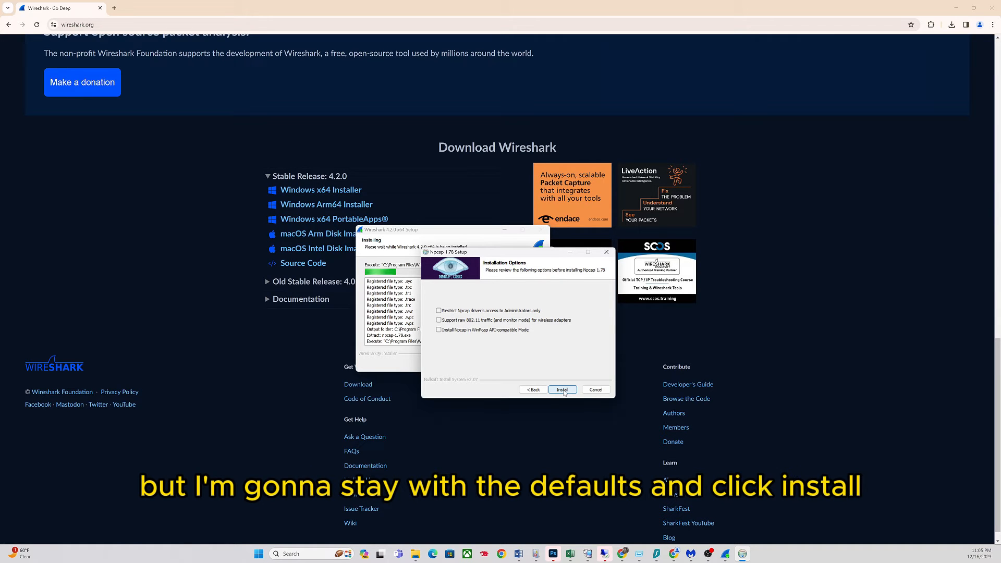
{"action": "left_click", "coordinate": [562, 389]}
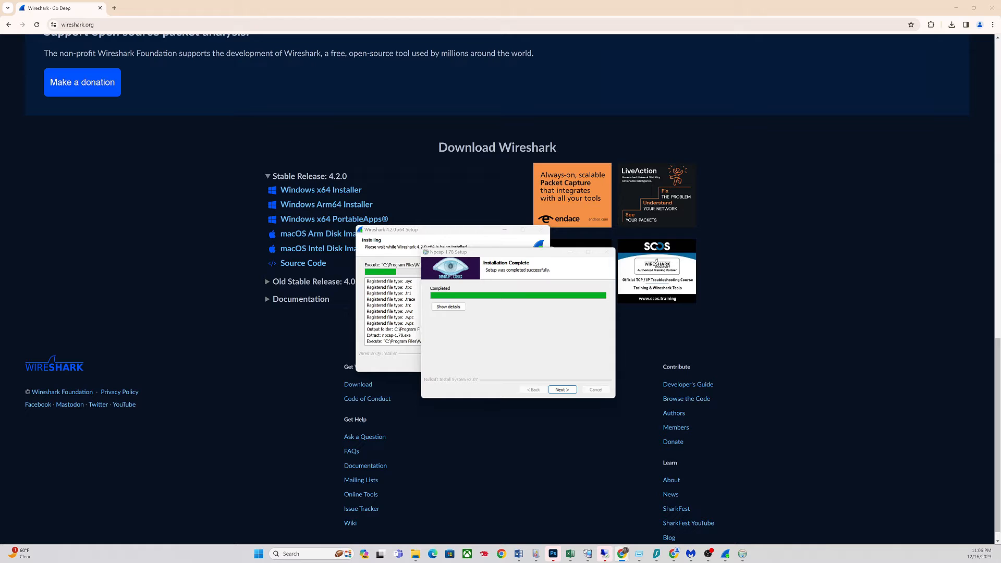
{"action": "left_click", "coordinate": [561, 389]}
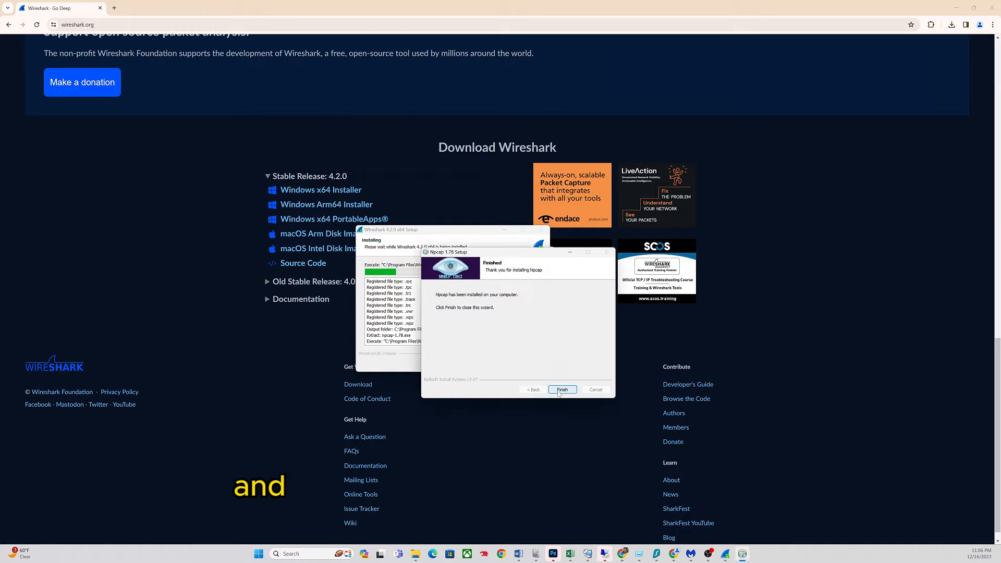
{"action": "left_click", "coordinate": [563, 389]}
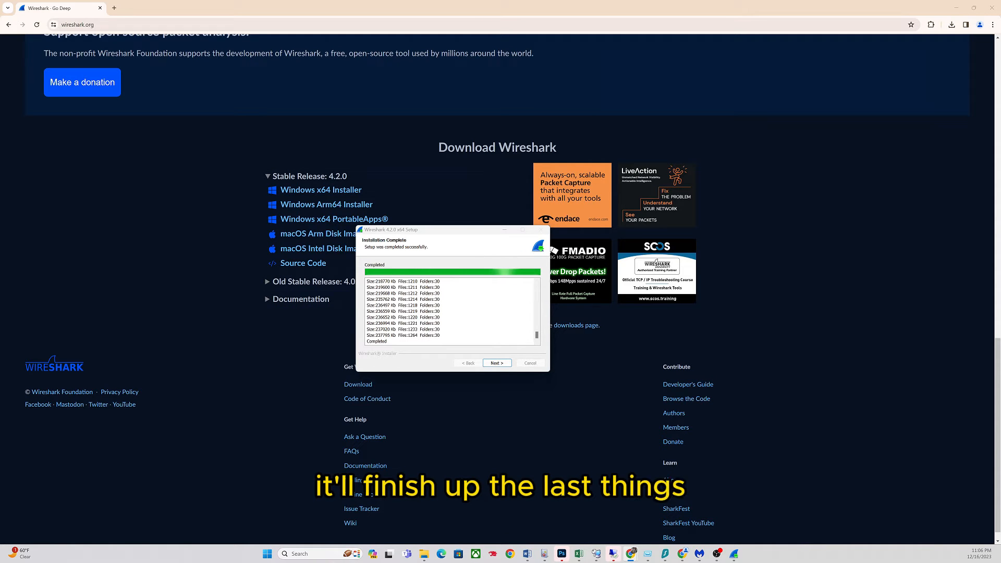
{"action": "left_click", "coordinate": [496, 362]}
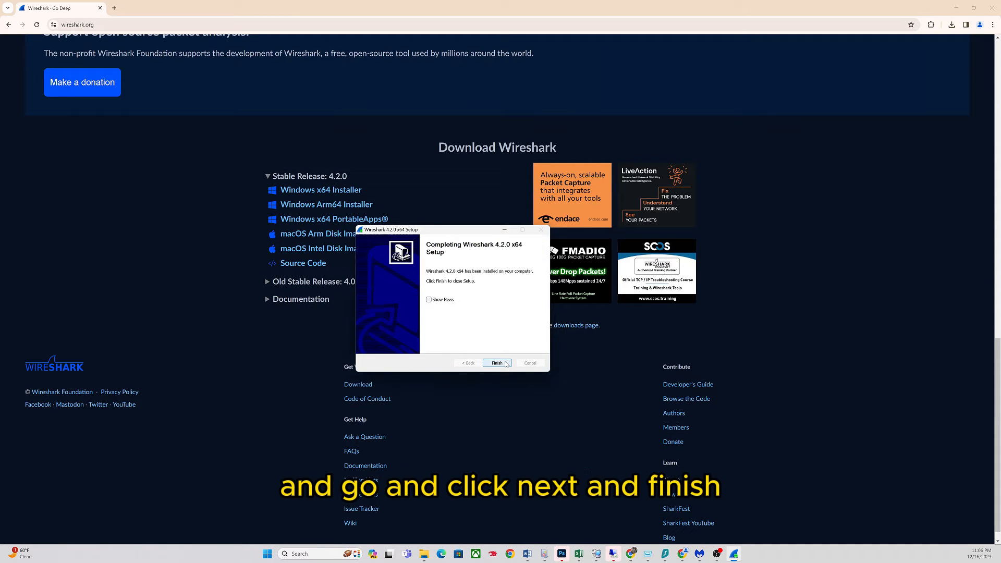
{"action": "left_click", "coordinate": [497, 363]}
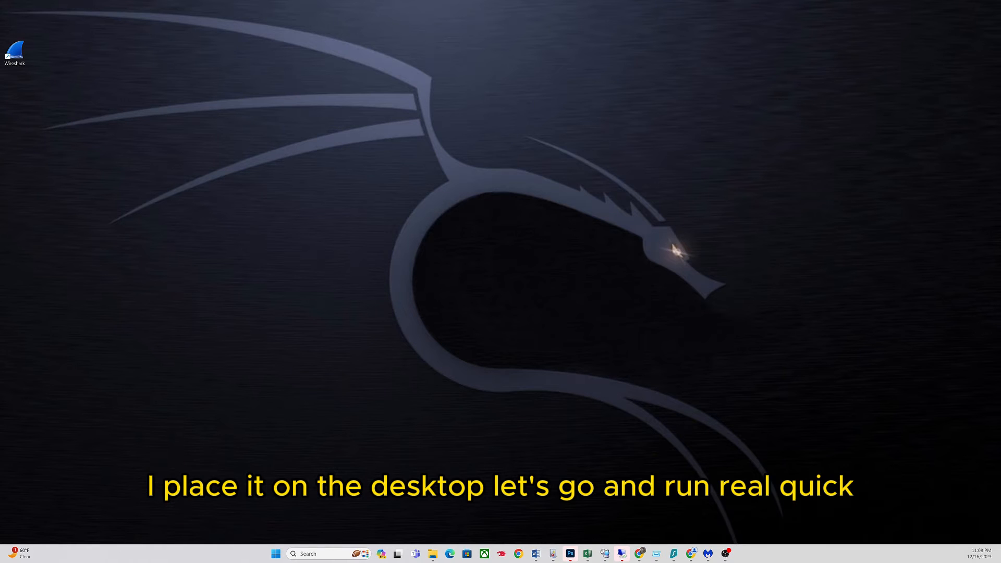
- Launch Wireshark from the desktop and capture live traffic on the Ethernet interface
{"action": "left_click", "coordinate": [15, 52]}
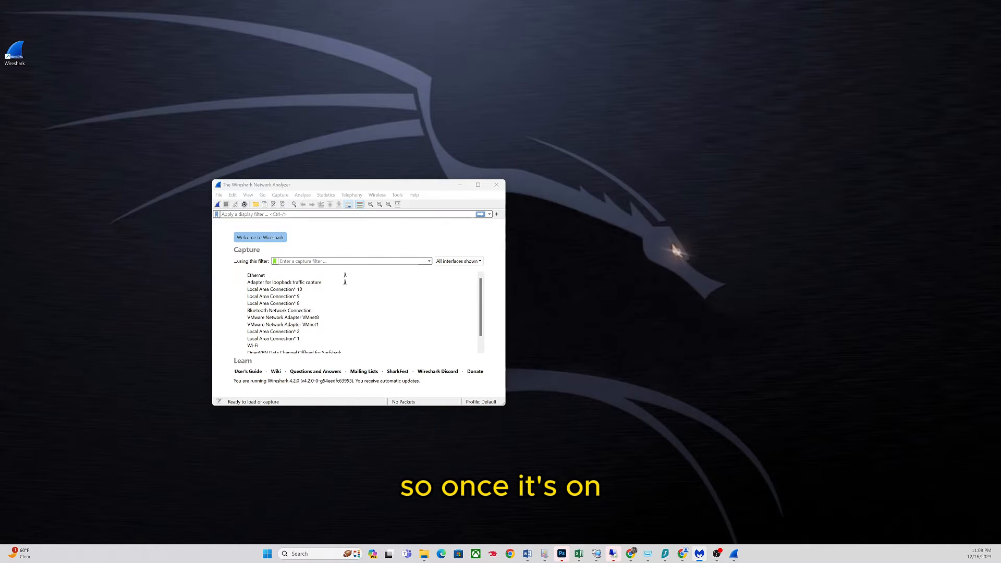
{"action": "left_click", "coordinate": [284, 283]}
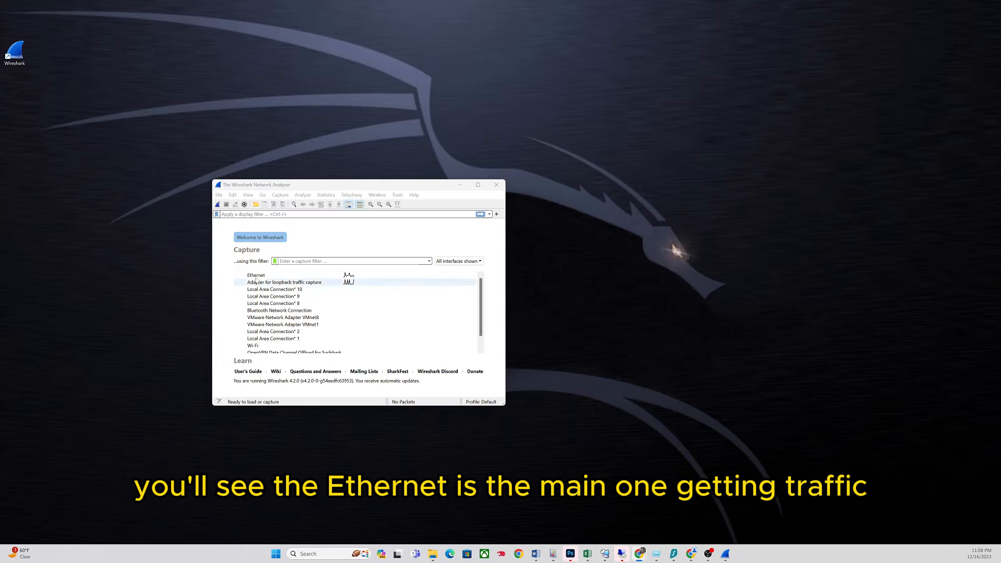
{"action": "left_click", "coordinate": [255, 276]}
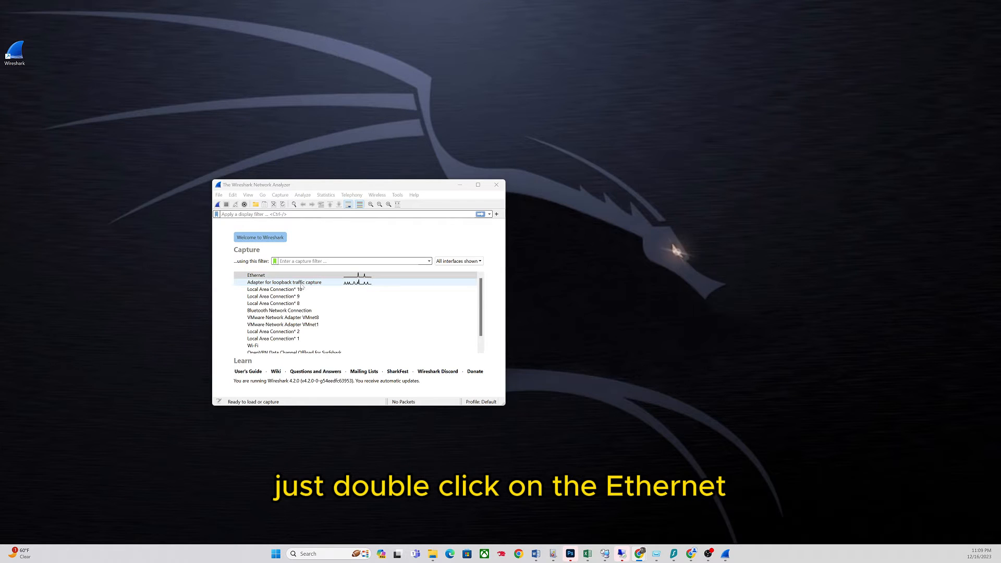
{"action": "double_click", "coordinate": [256, 276]}
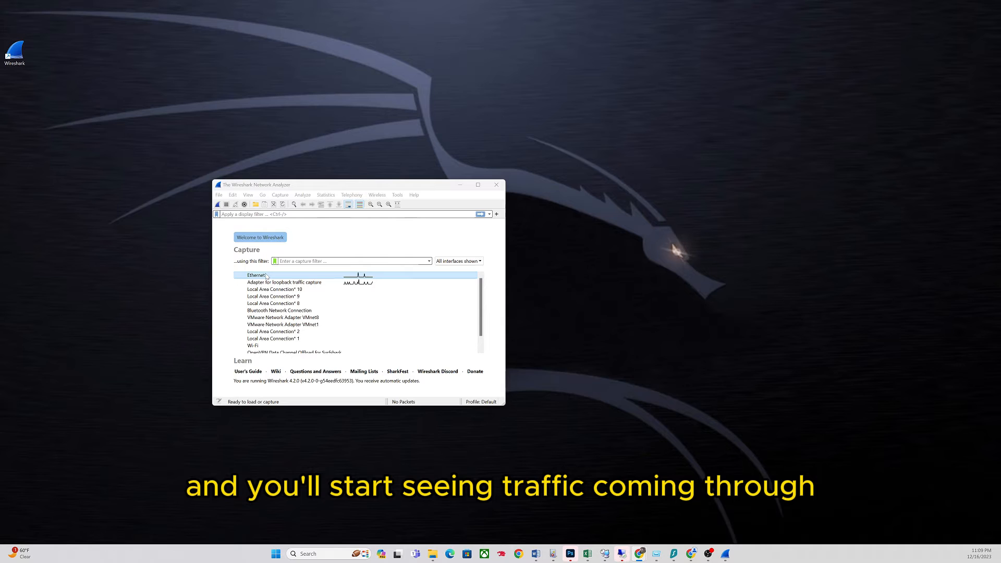
{"action": "double_click", "coordinate": [255, 275]}
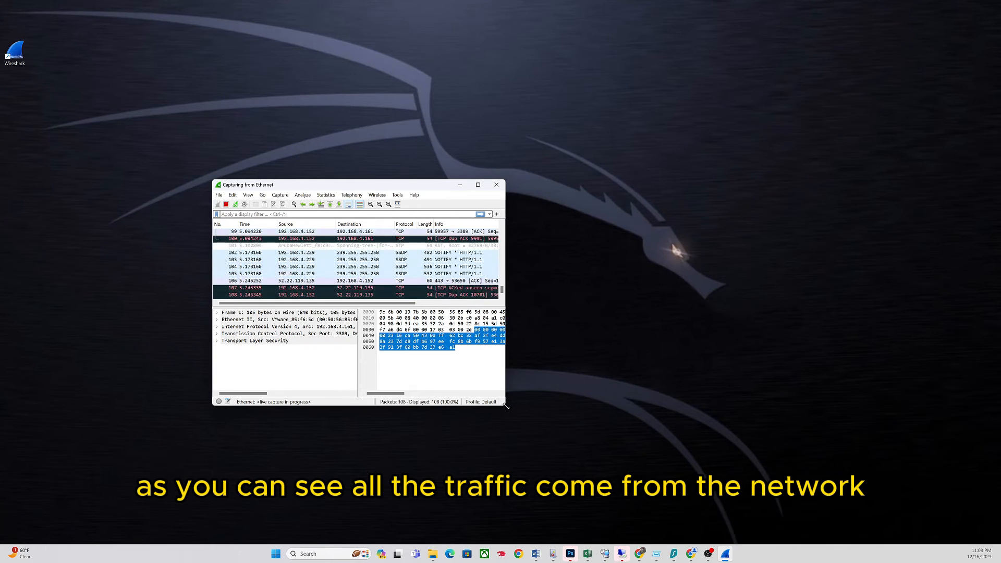
{"action": "left_click_drag", "start_coordinate": [506, 408], "coordinate": [650, 450]}
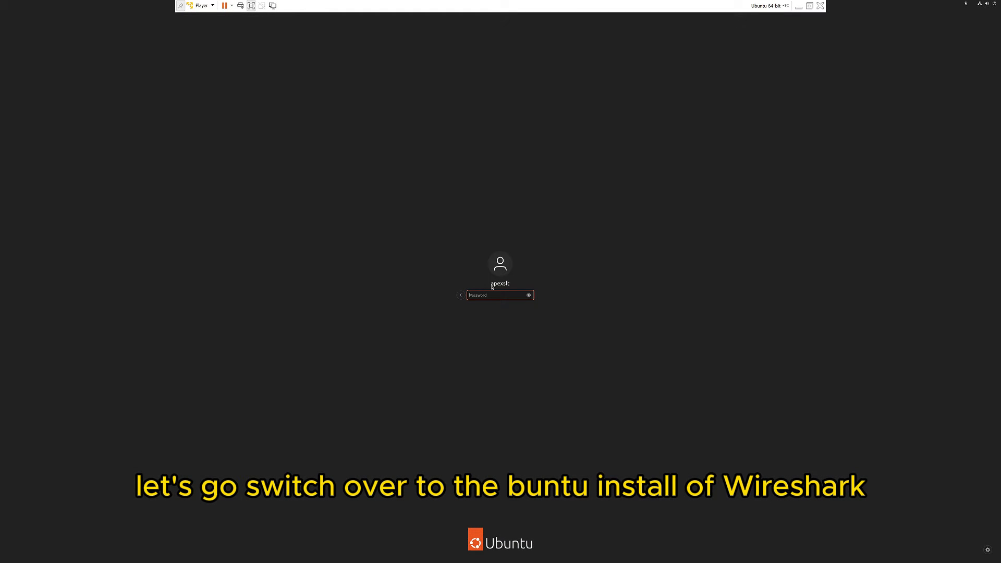
- Log in to the Ubuntu VM with the password and open a terminal
{"action": "type", "text": "password"}
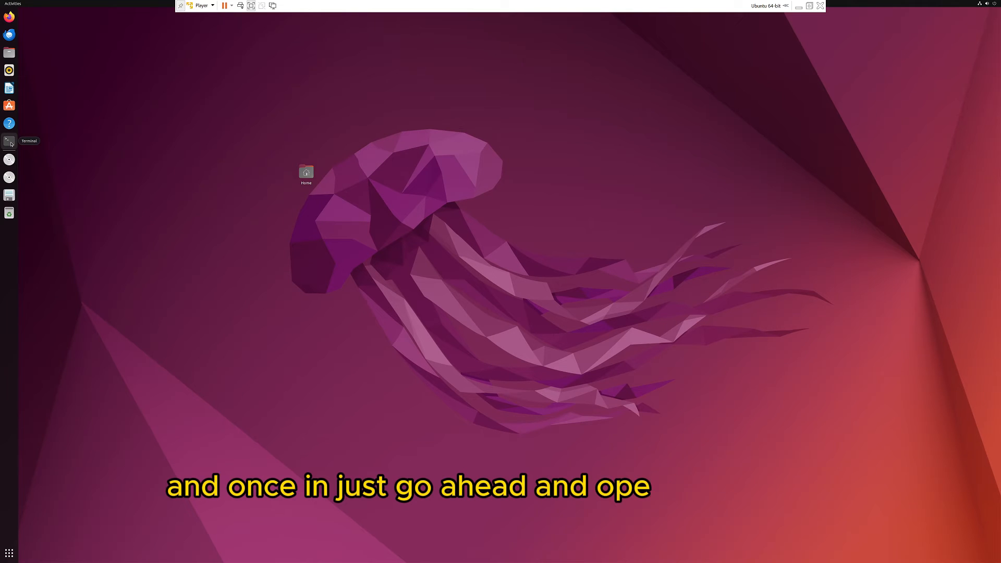
{"action": "left_click", "coordinate": [9, 141]}
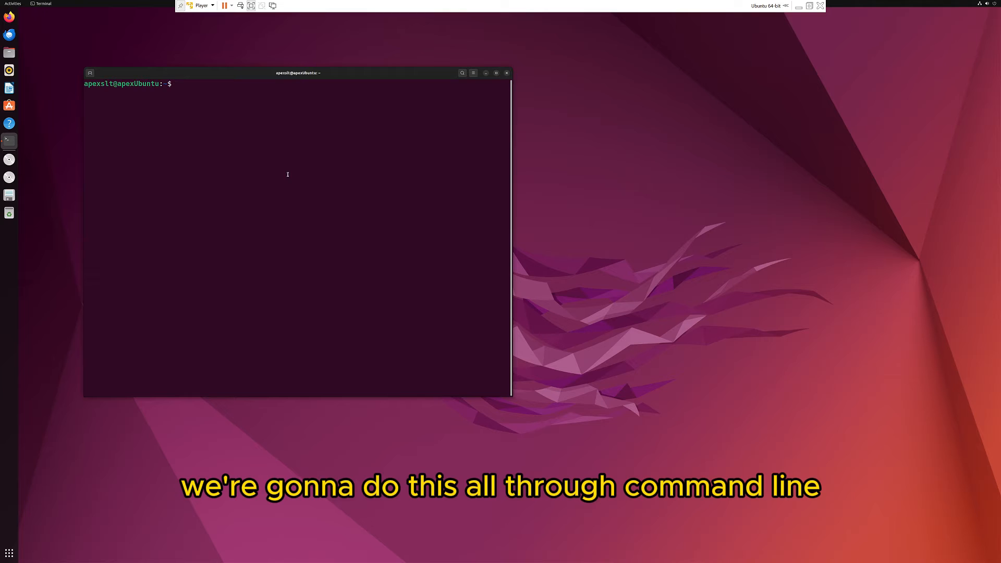
{"action": "type", "text": "sudo"}
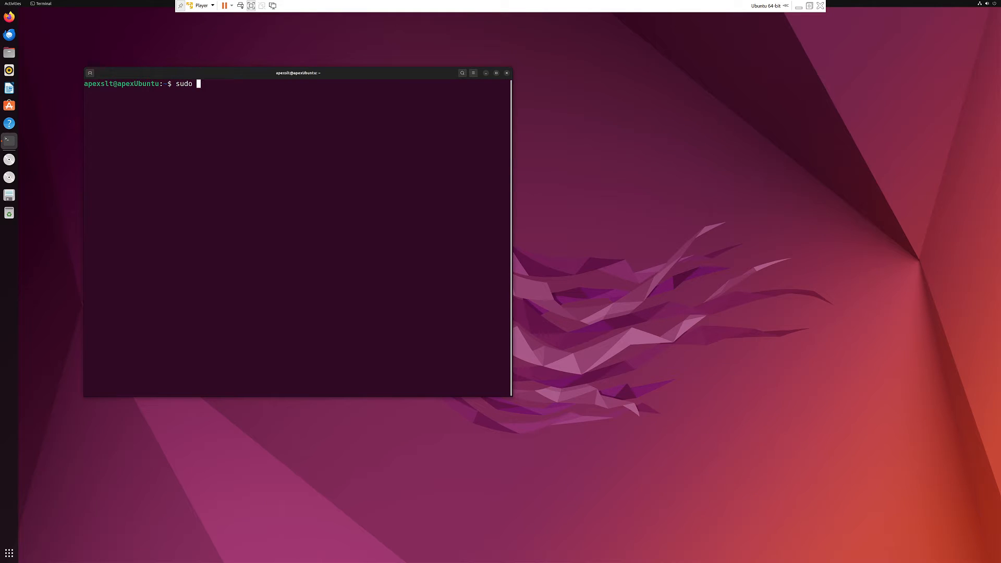
- Refresh the package lists with 'sudo apt update'
{"action": "type", "text": "apt"}
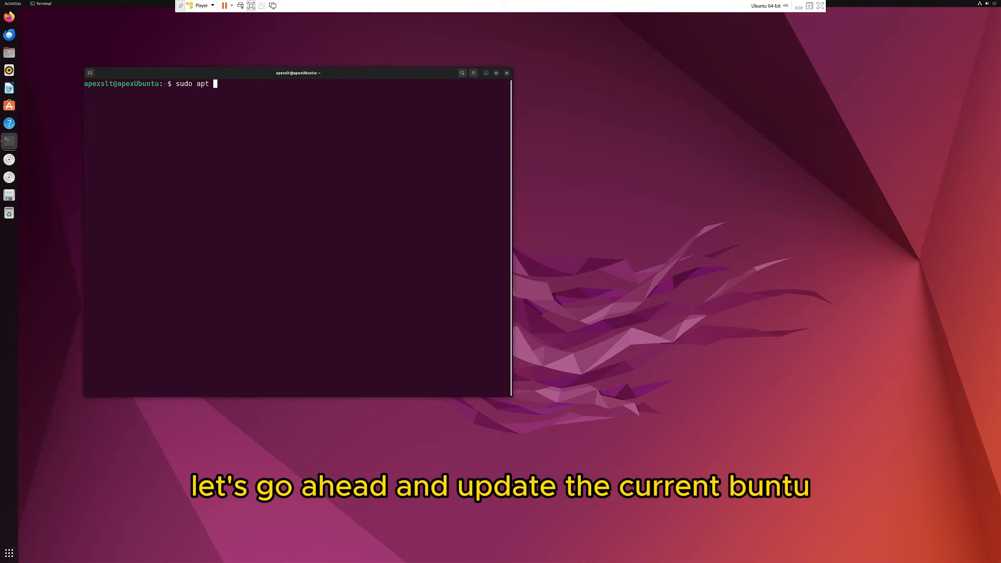
{"action": "type", "text": "update"}
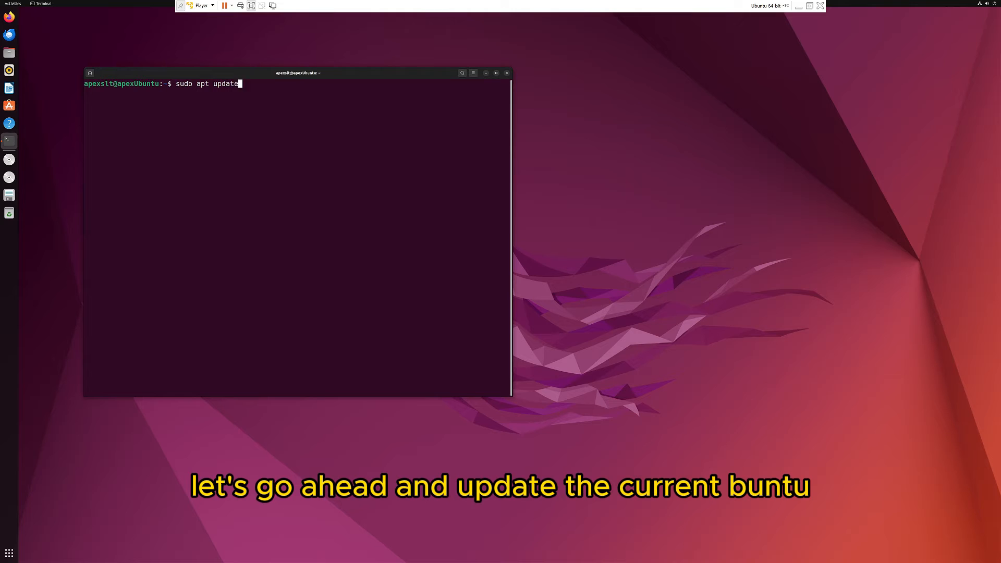
{"action": "key", "text": "Return"}
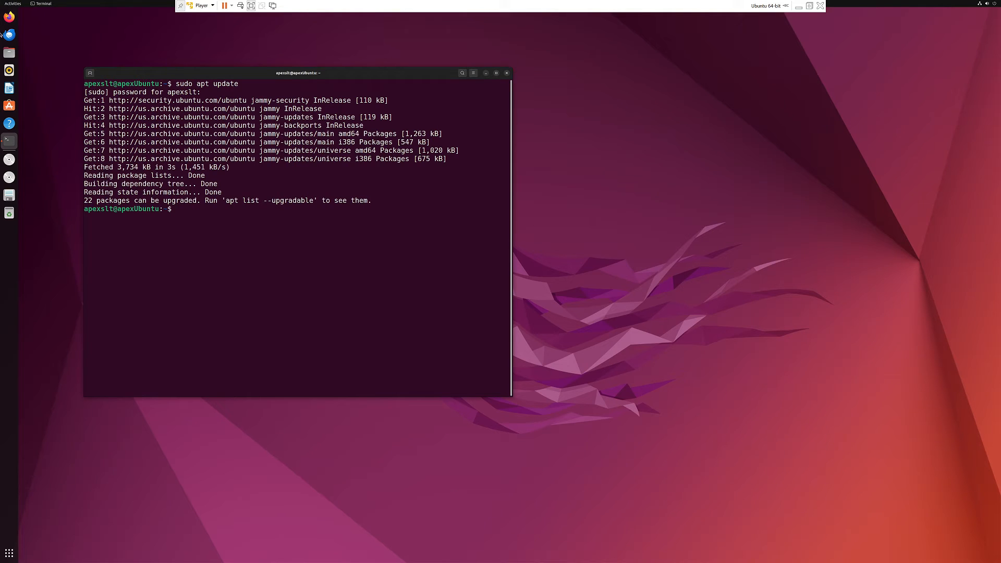
- Upgrade all installed packages with 'sudo apt upgrade', then clear the terminal
{"action": "type", "text": "sudo"}
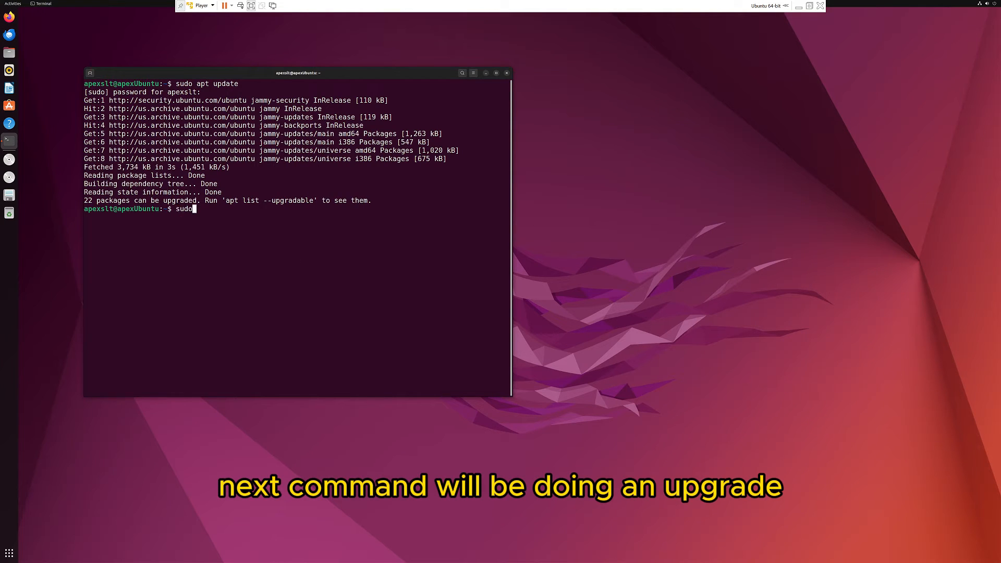
{"action": "type", "text": "apt"}
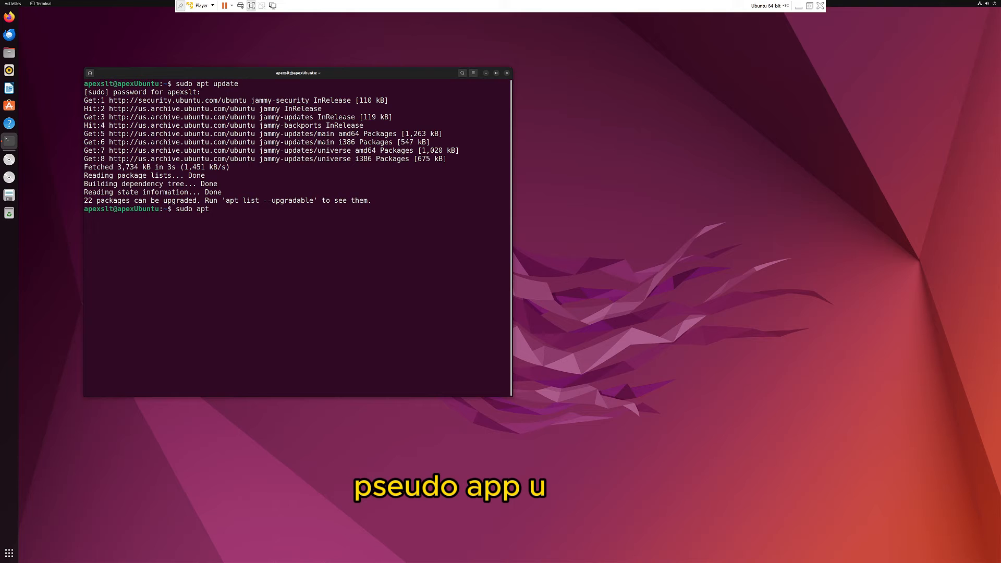
{"action": "type", "text": "upgrade"}
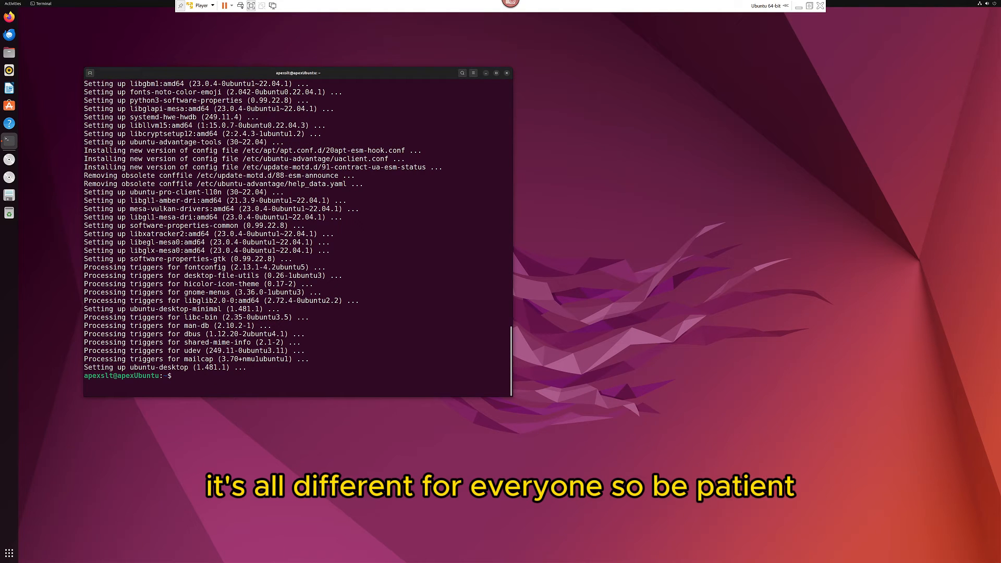
{"action": "type", "text": "c"}
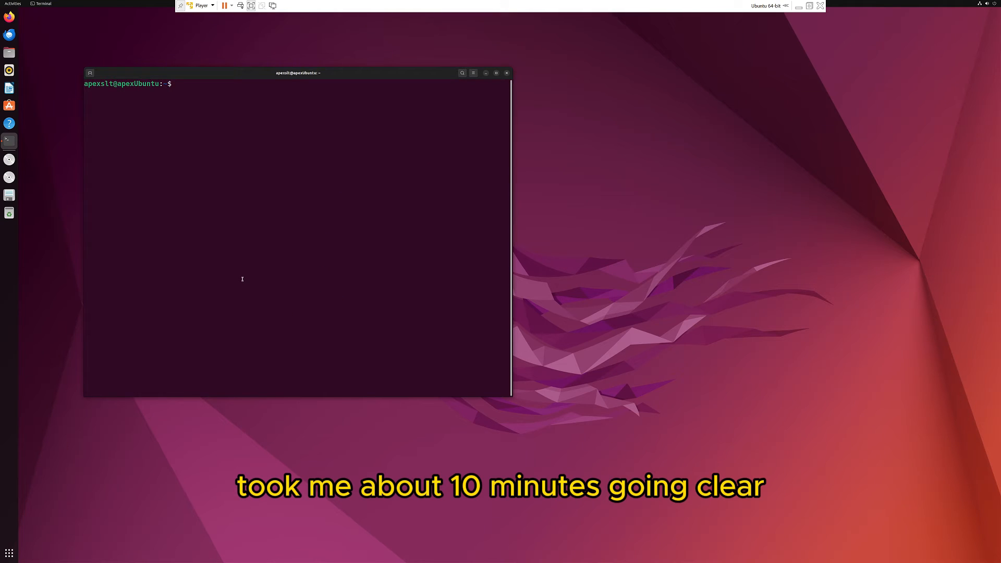
- Install software-properties-common with apt; it is already the newest version
{"action": "type", "text": "sudo apt"}
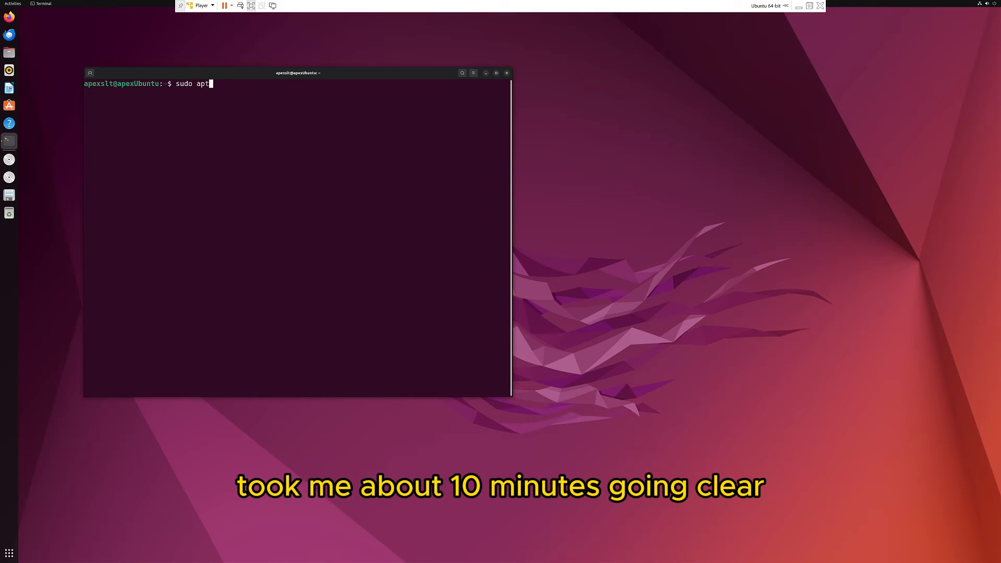
{"action": "type", "text": "install"}
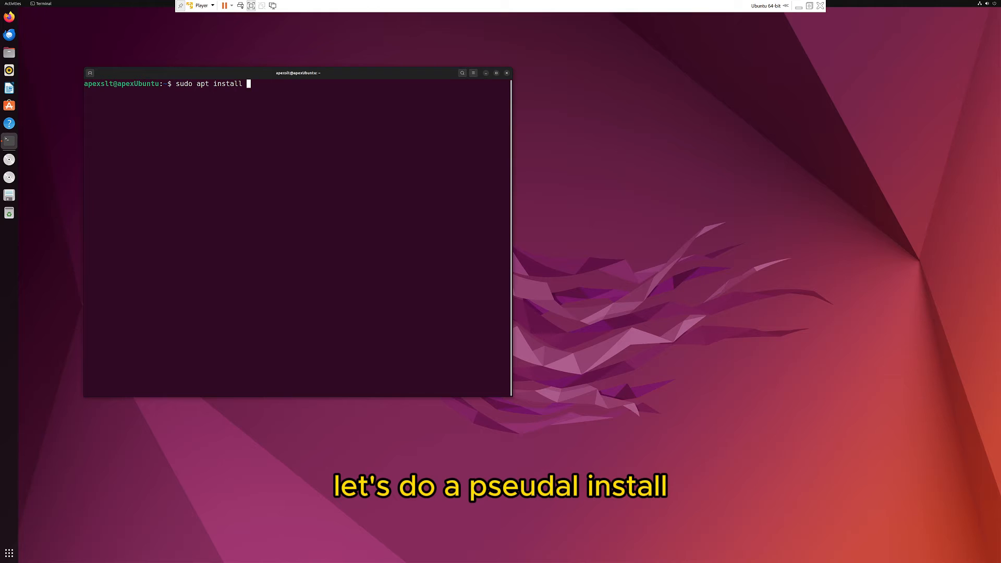
{"action": "type", "text": "software-proper"}
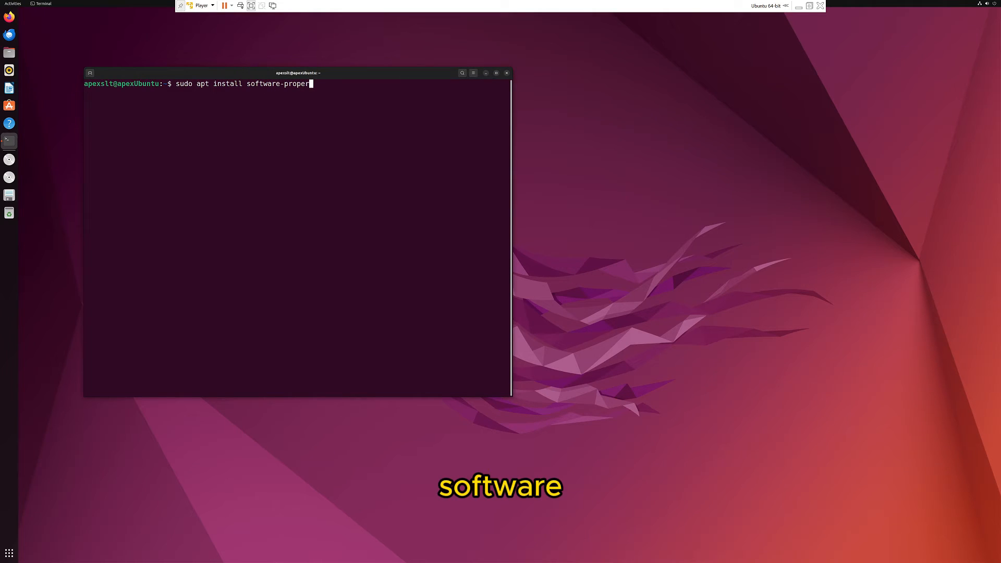
{"action": "type", "text": "ties-common"}
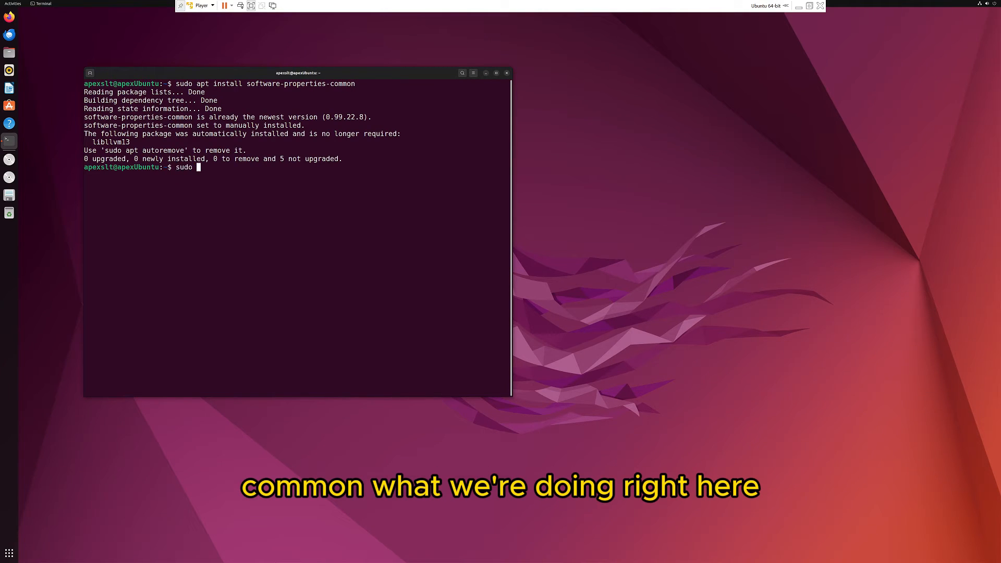
- Add the ppa:wireshark-dev/stable repository with add-apt-repository
{"action": "type", "text": "add"}
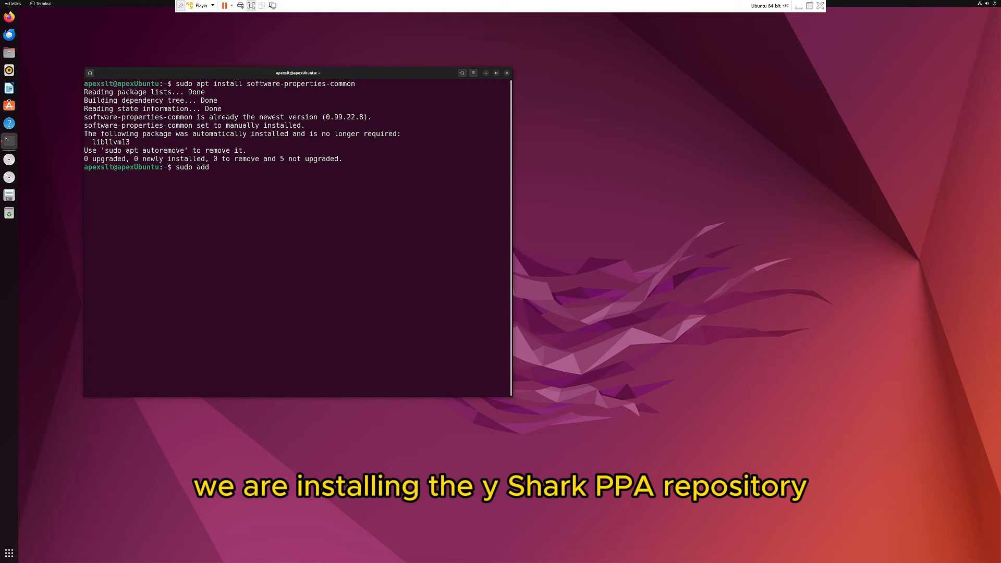
{"action": "type", "text": "-apt-repository"}
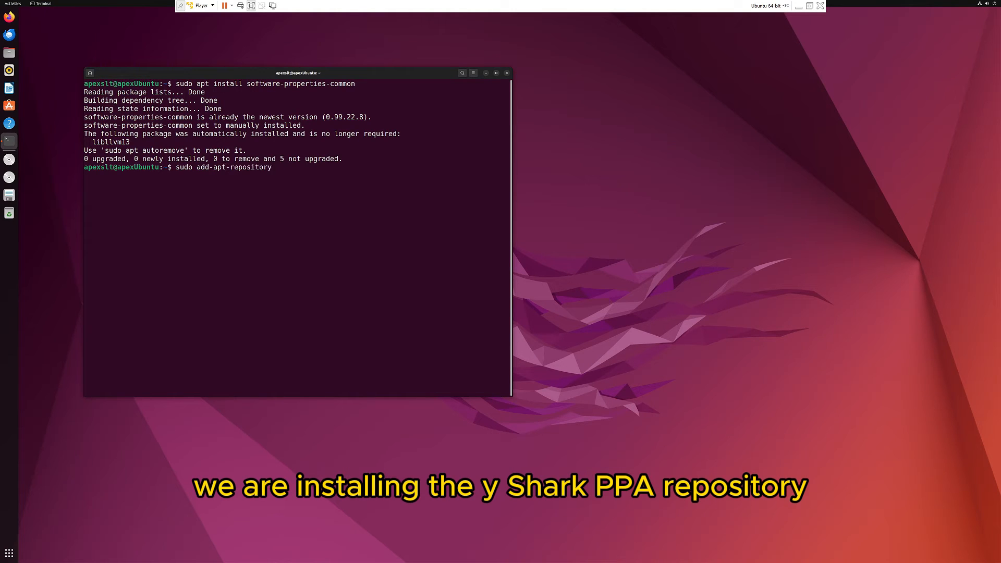
{"action": "type", "text": "ppa"}
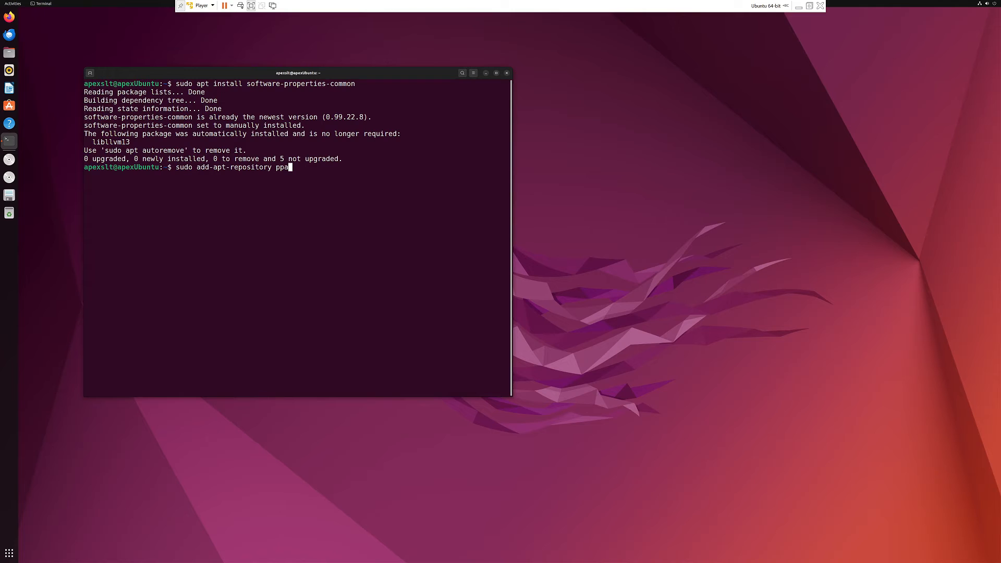
{"action": "type", "text": ":wires"}
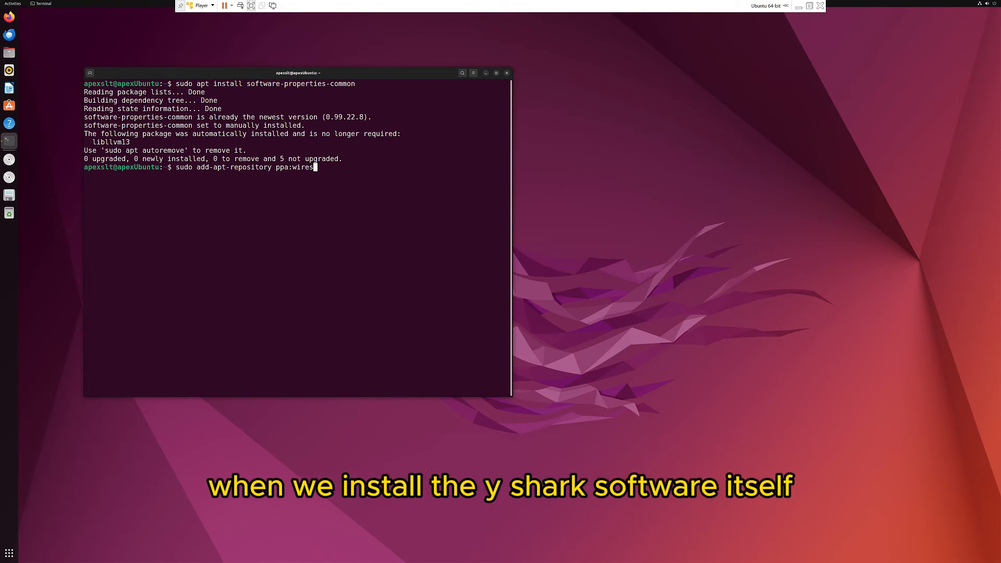
{"action": "type", "text": "hark"}
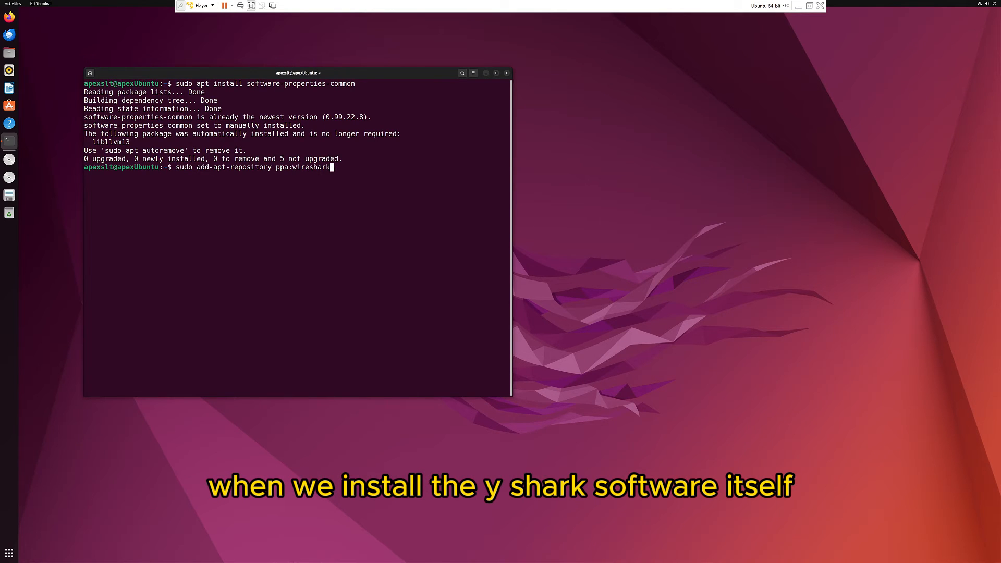
{"action": "type", "text": "-dev/"}
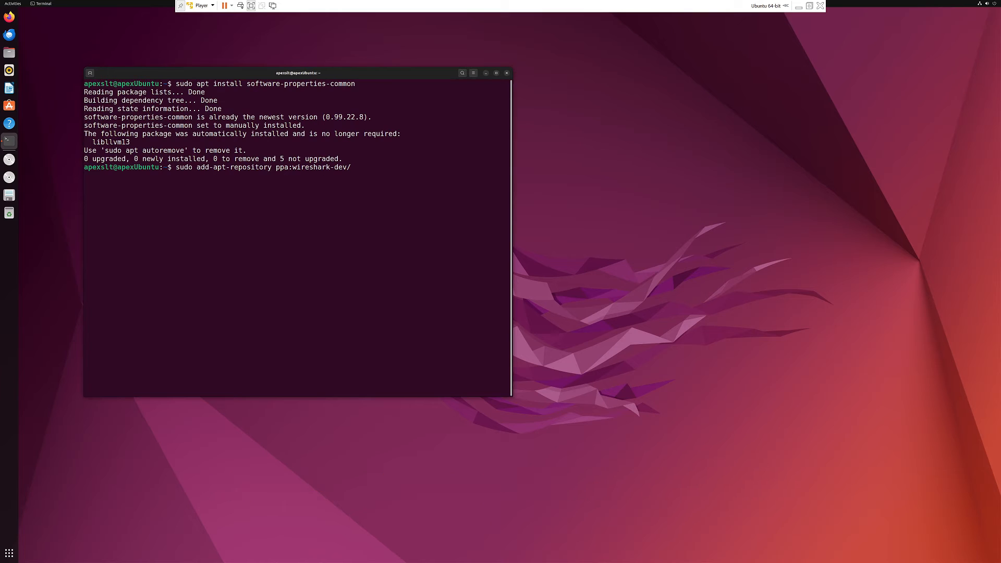
{"action": "type", "text": "stable"}
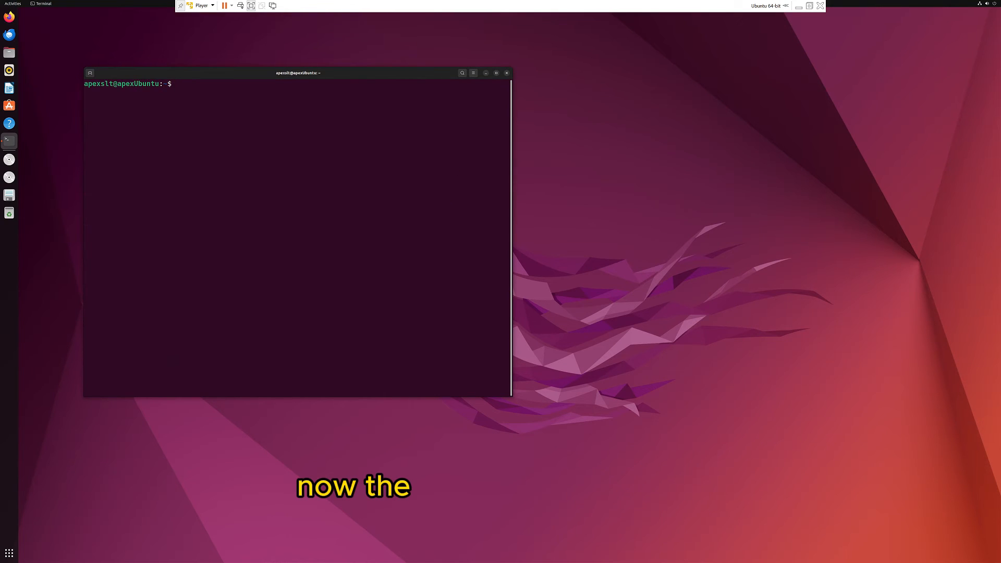
- Run 'sudo apt update' again to pull in the wireshark-dev stable PPA
{"action": "type", "text": "sudo apt"}
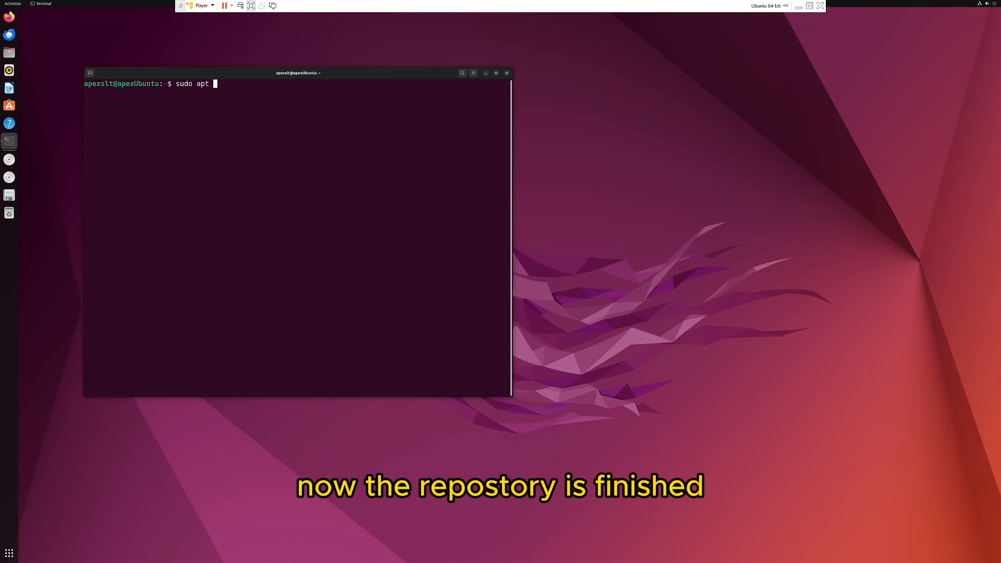
{"action": "type", "text": "update"}
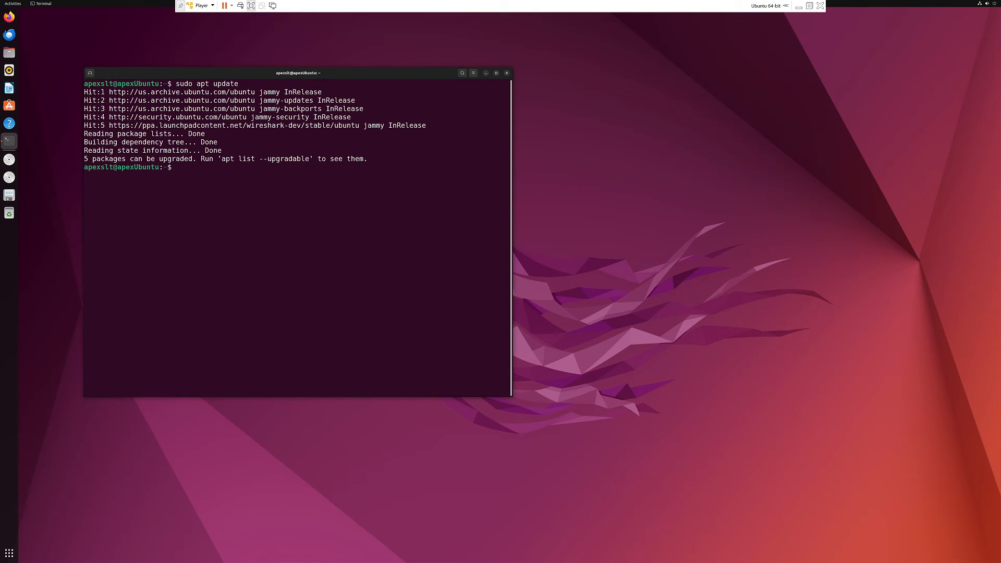
{"action": "type", "text": "sudo"}
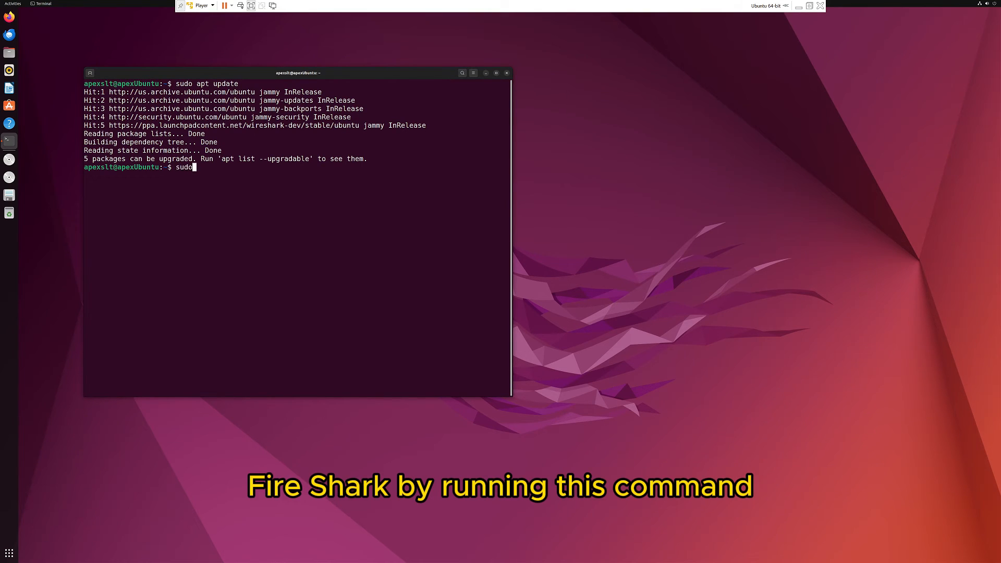
- Install Wireshark 4.0.6 with 'apt install', confirming Y for 33 new dependencies
{"action": "type", "text": "apt install wireshark"}
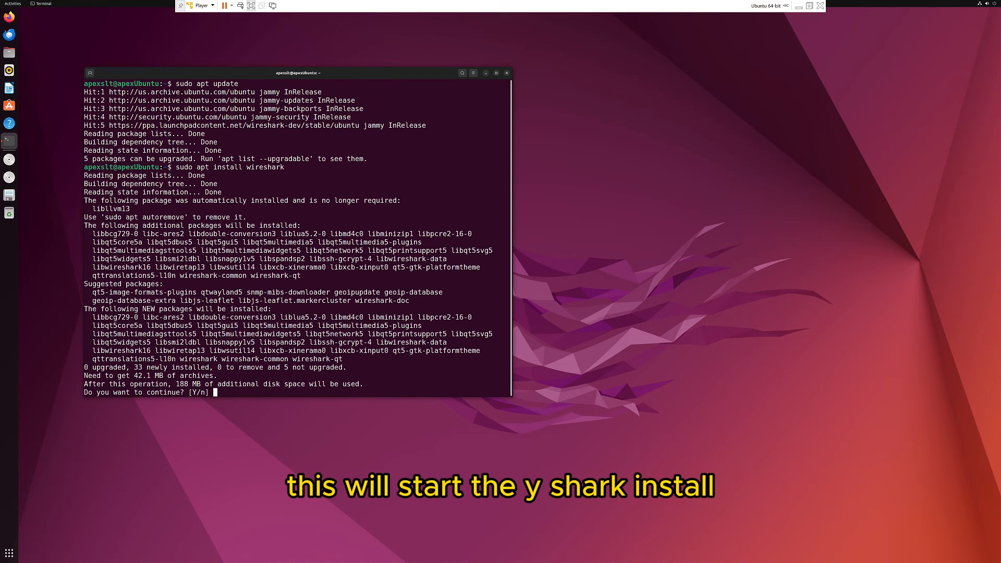
{"action": "type", "text": "y"}
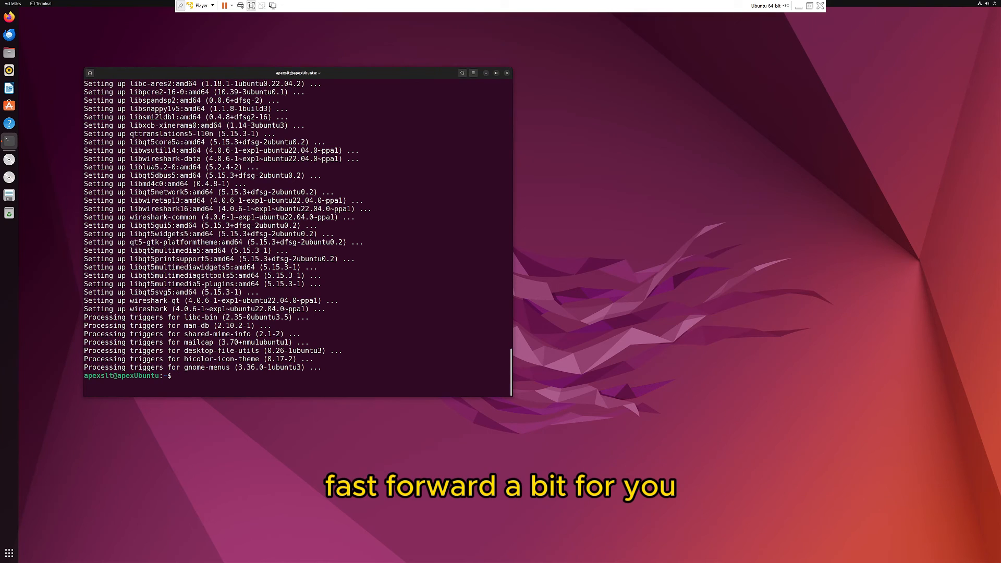
{"action": "type", "text": "wire"}
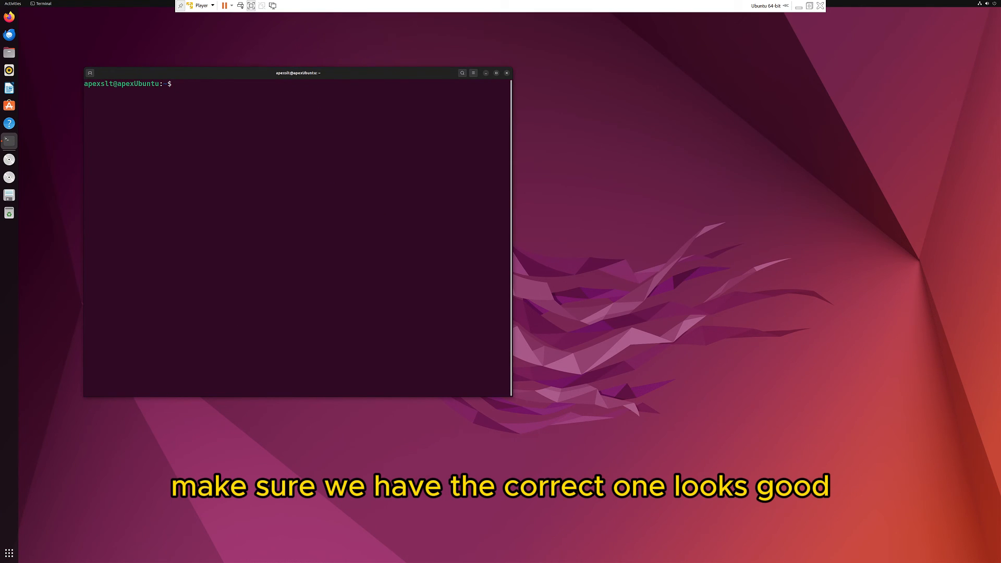
- Run 'sudo wireshark' in the Ubuntu terminal to start Wireshark as root
{"action": "type", "text": "sudo"}
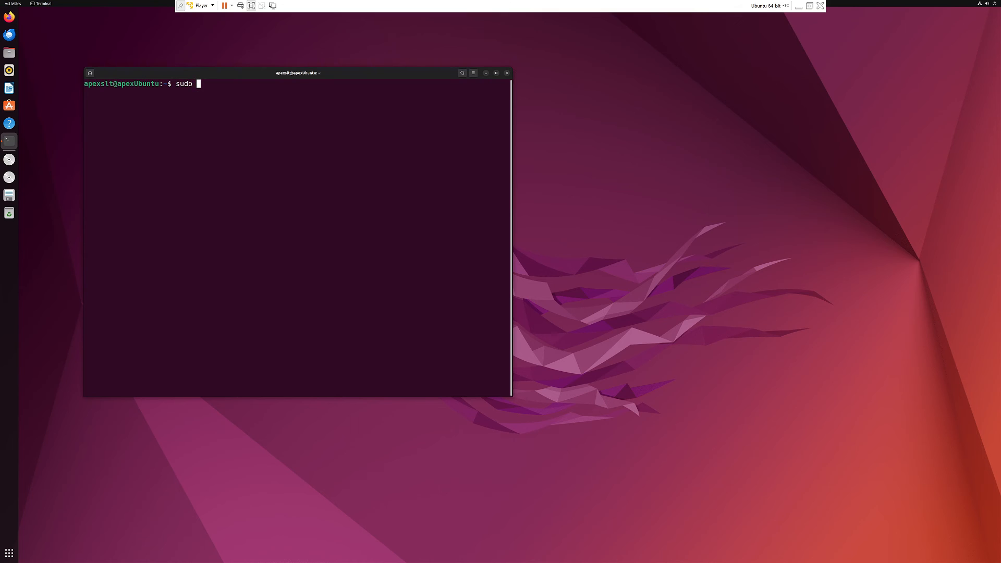
{"action": "type", "text": "wireshark &"}
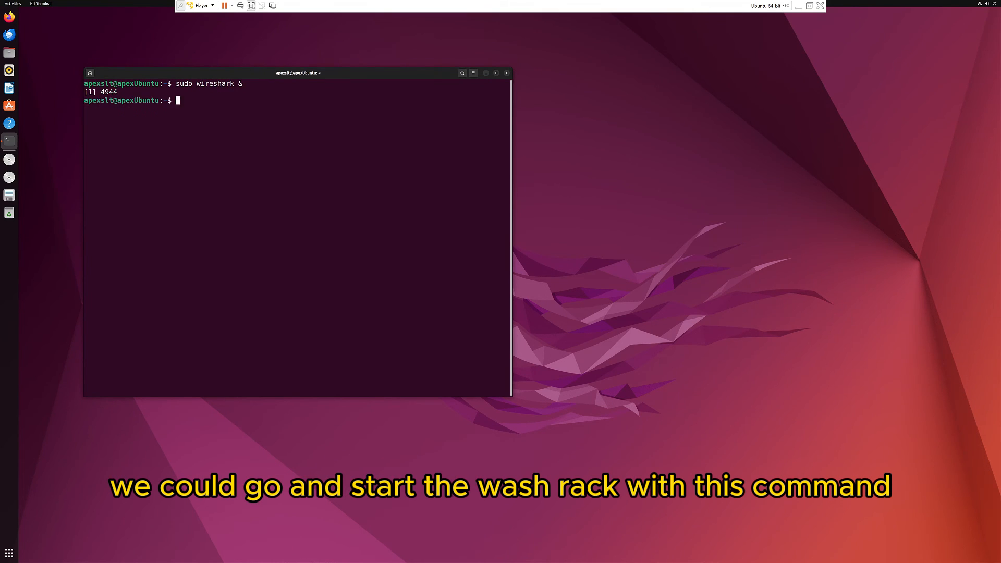
{"action": "key", "text": "Return"}
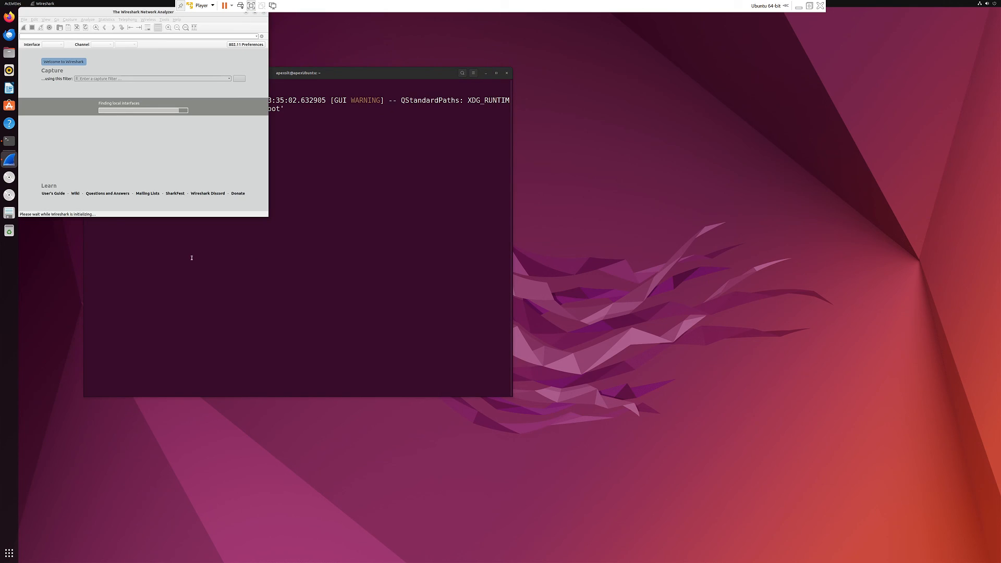